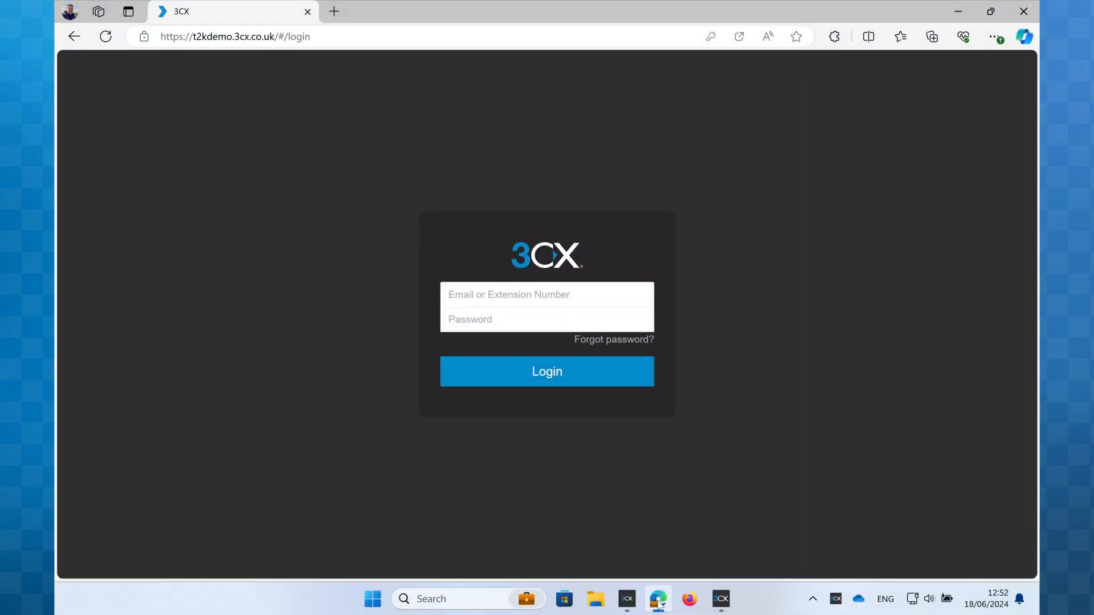
# Sign in to the 3CX Web Client as extension 110 with its password
pyautogui.click(545, 294)
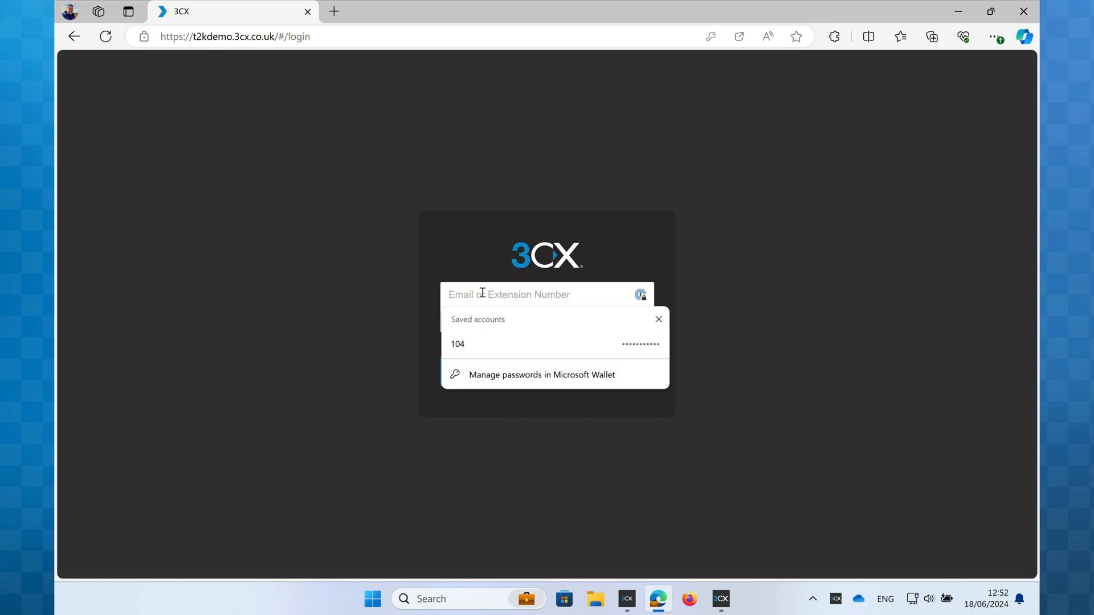
pyautogui.write('110')
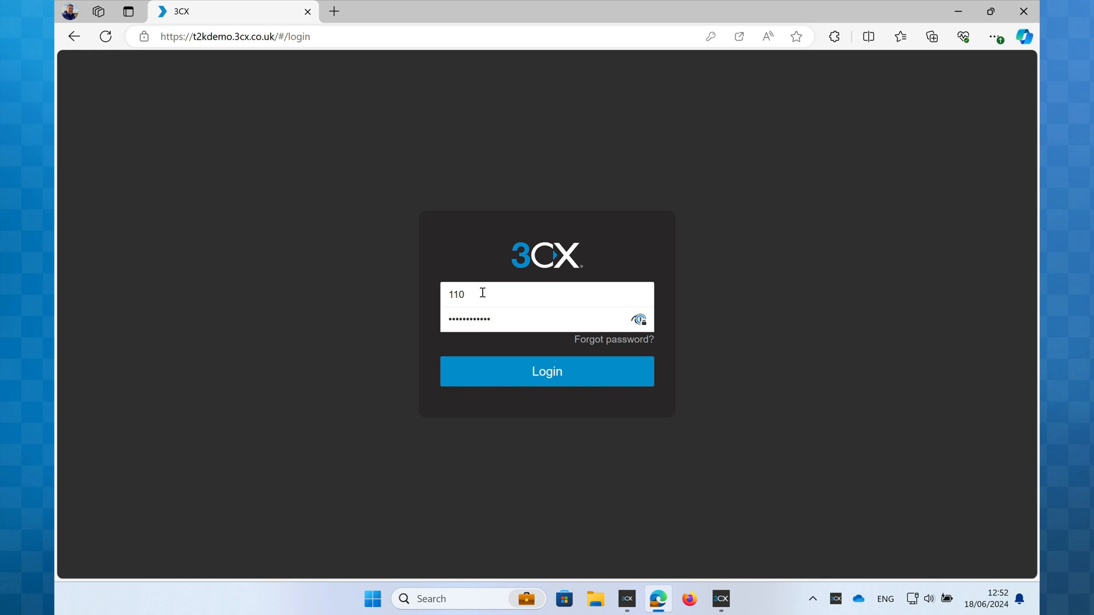
pyautogui.click(546, 371)
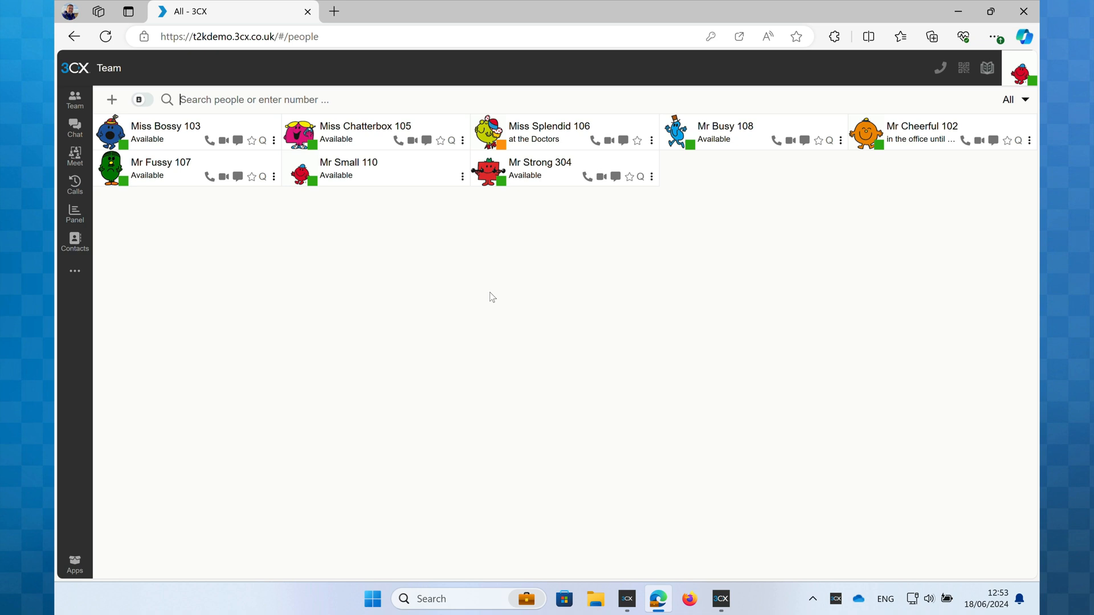
# Show the phone-app provisioning QR code from the web client's top bar
pyautogui.click(964, 68)
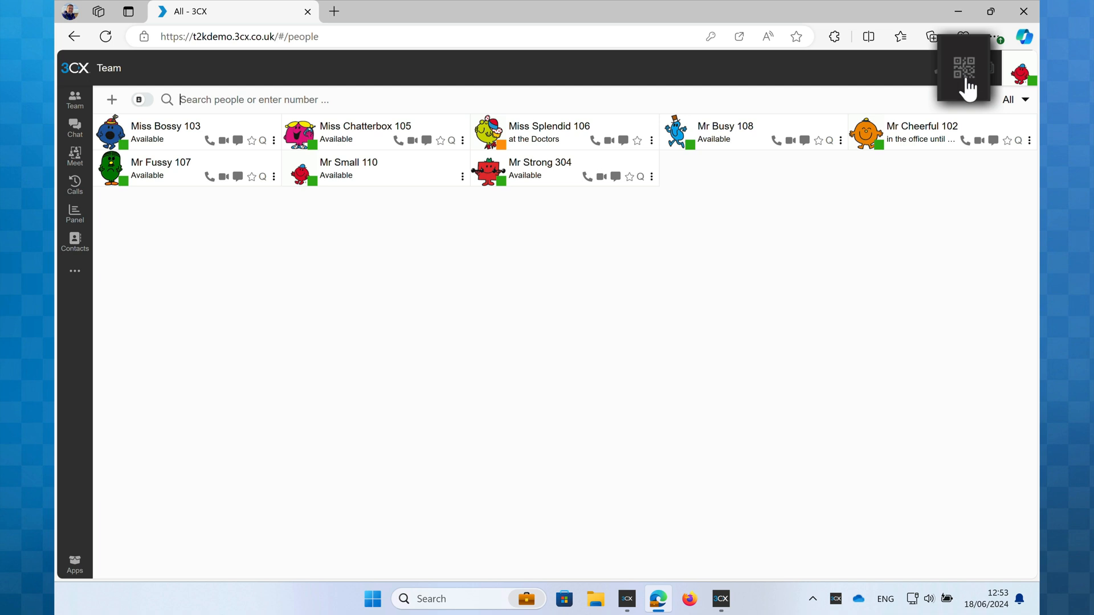
pyautogui.click(965, 67)
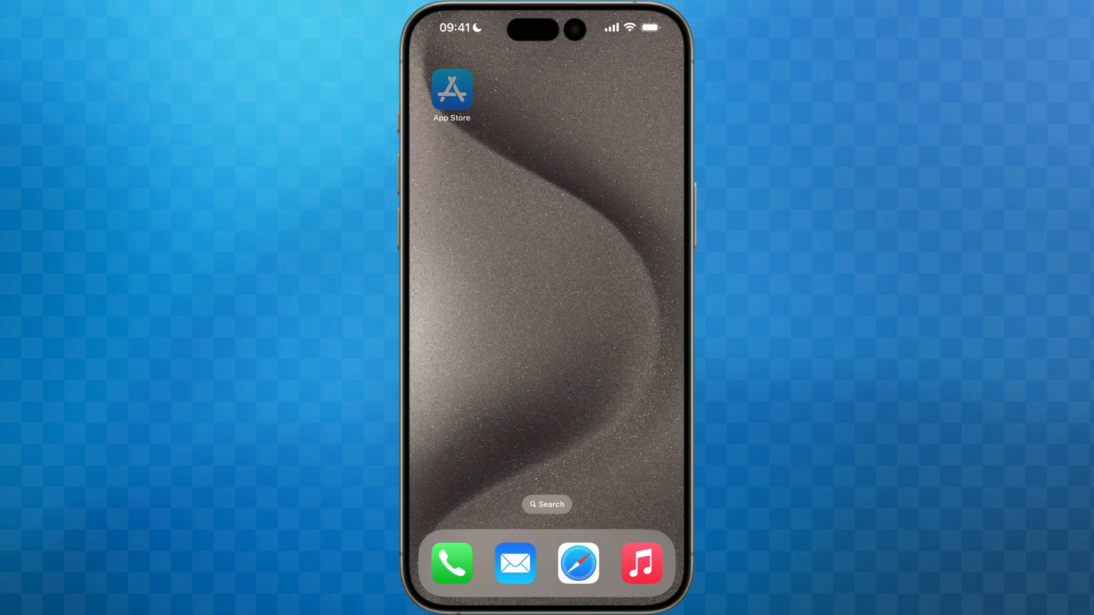
# Find and install the 3CX app from the App Store by searching '3cx', then launch it
pyautogui.click(451, 89)
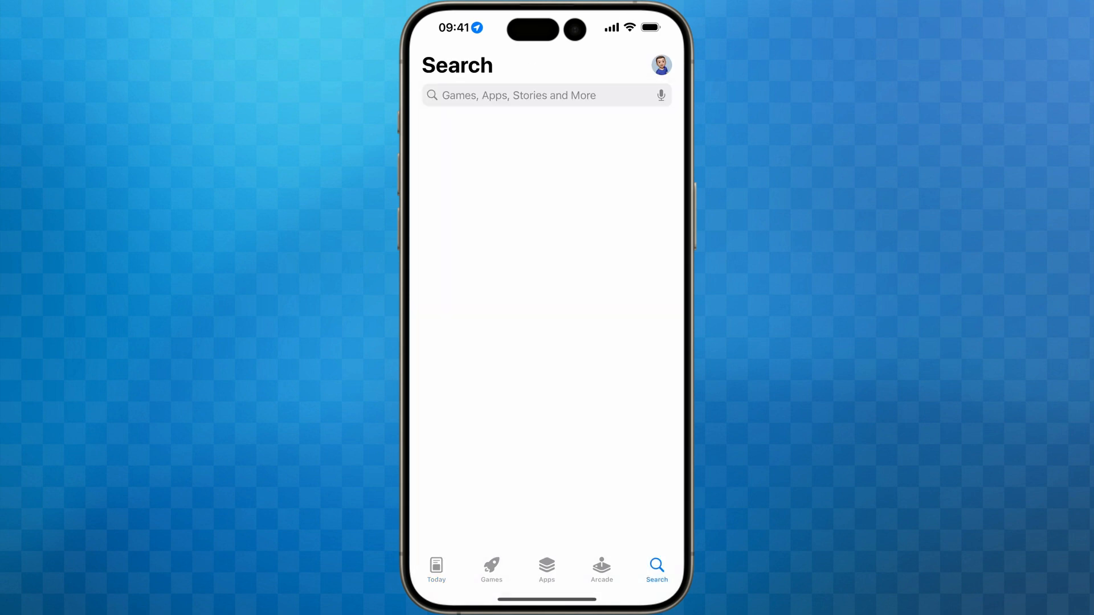
pyautogui.click(545, 96)
pyautogui.write('3cx')
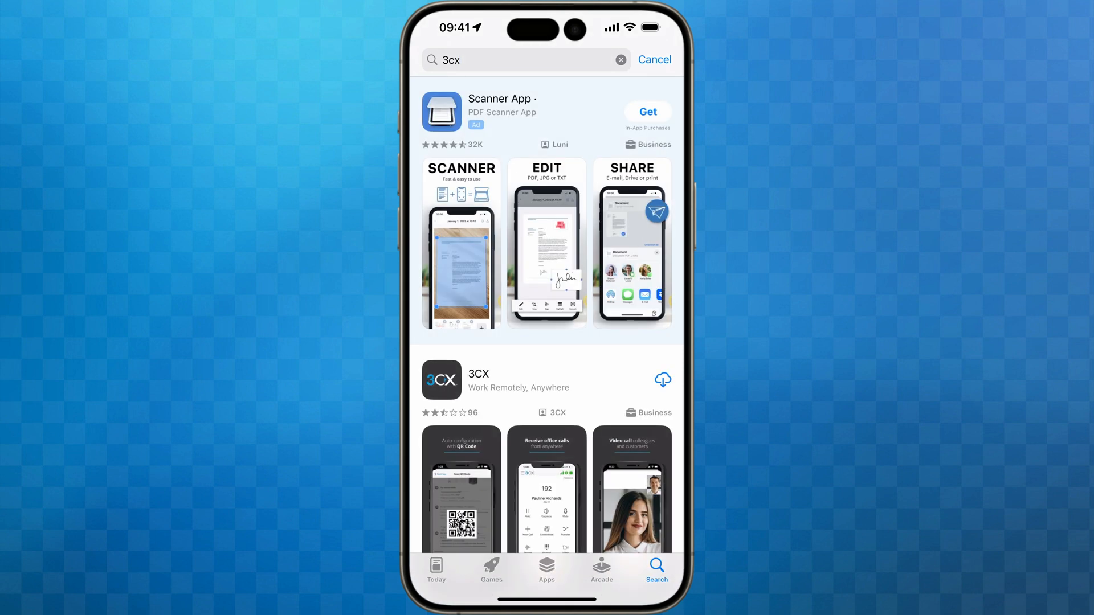
pyautogui.scroll(-3)
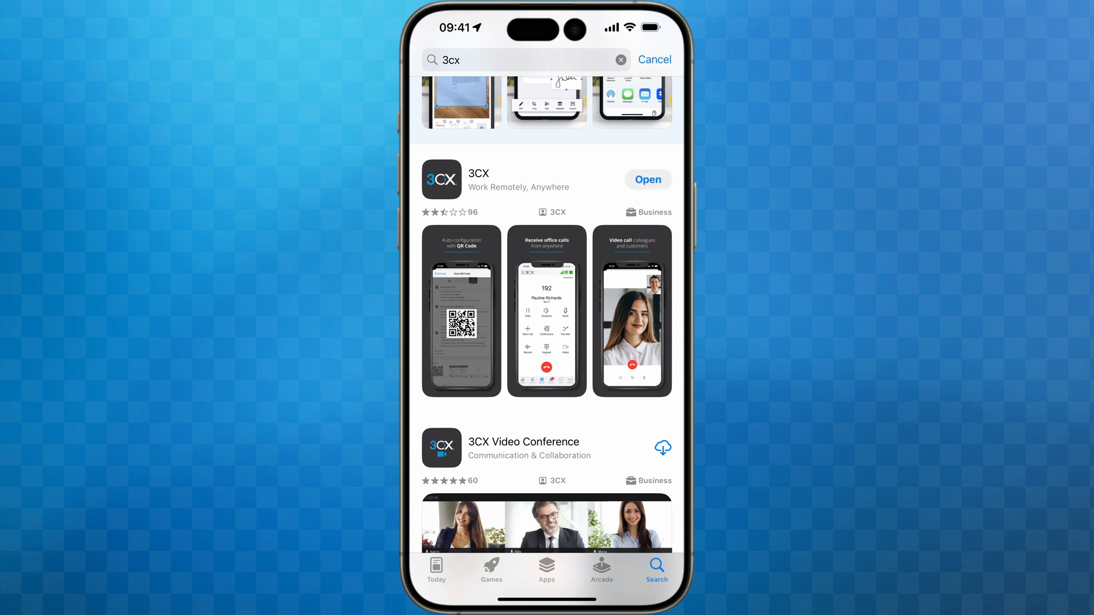
pyautogui.click(648, 179)
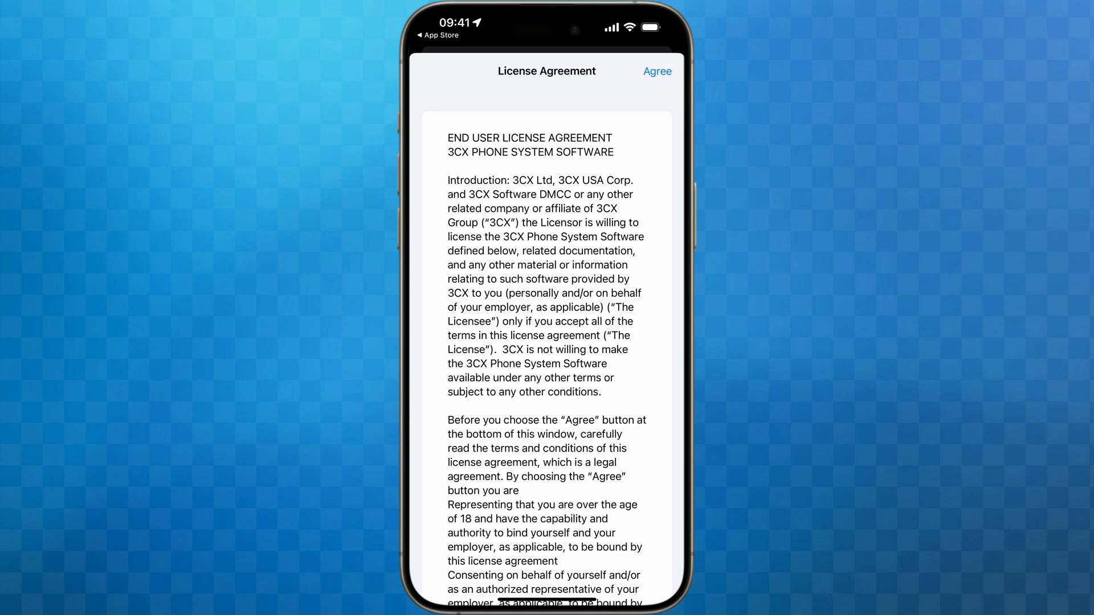
# Scroll through the 3CX license agreement and accept it with Agree
pyautogui.scroll(-3)
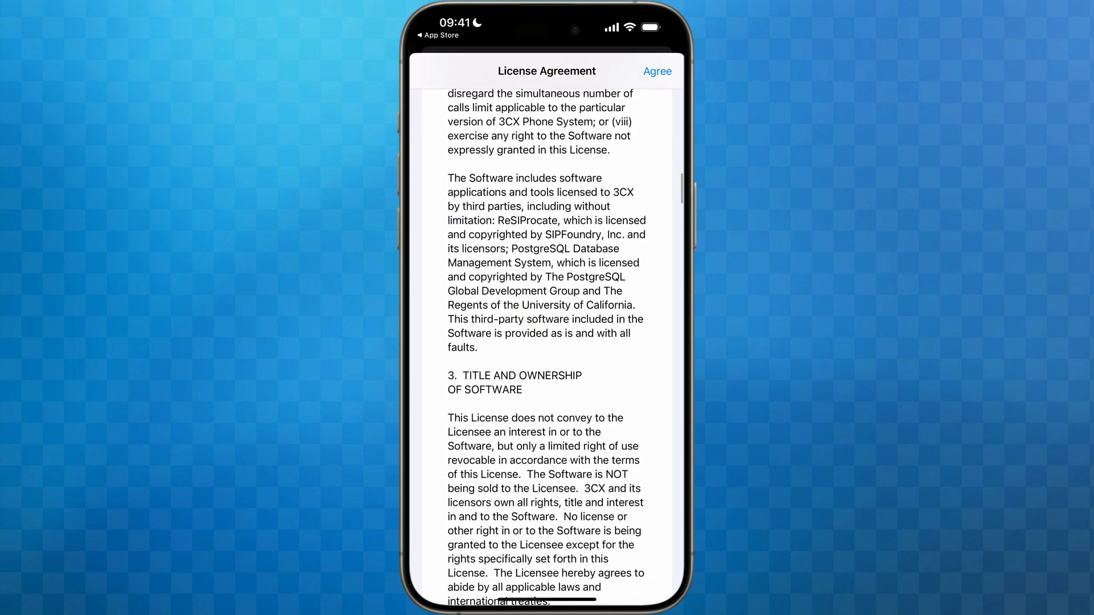
pyautogui.scroll(-3)
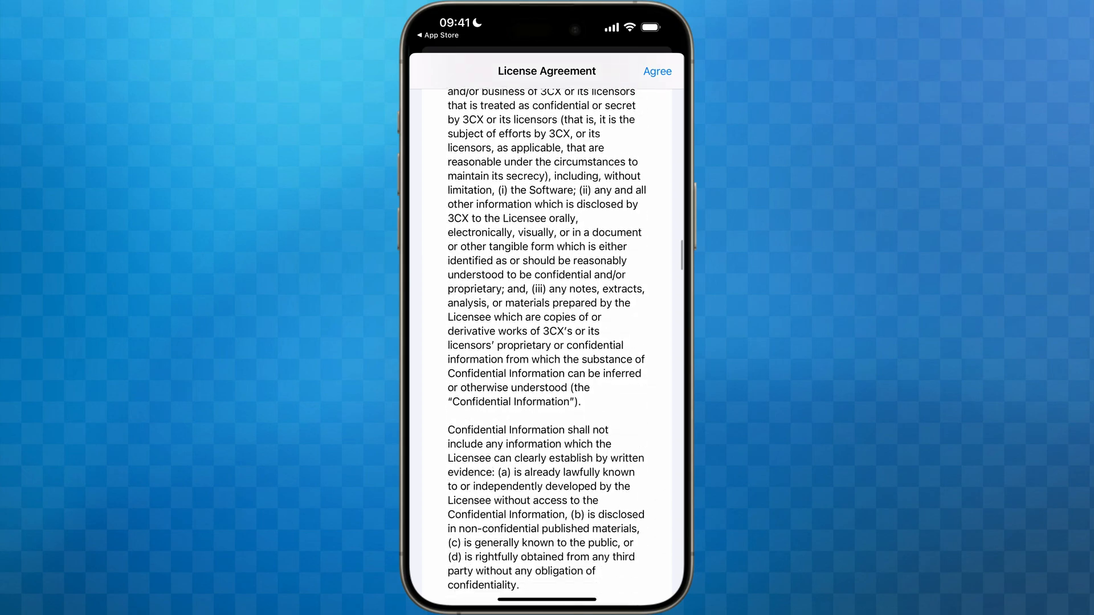
pyautogui.scroll(-3)
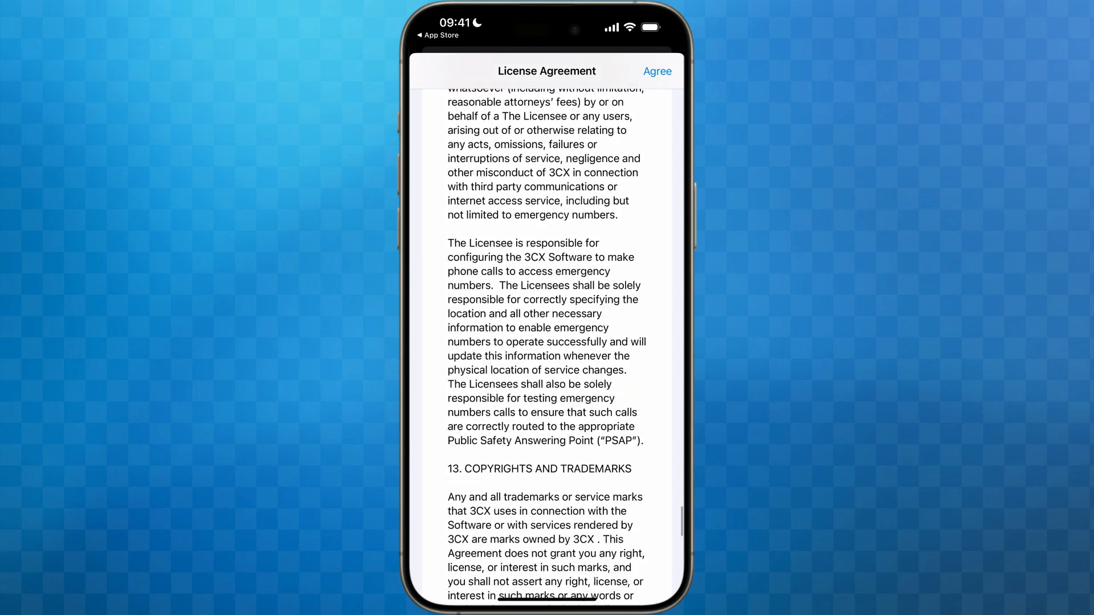
pyautogui.scroll(-3)
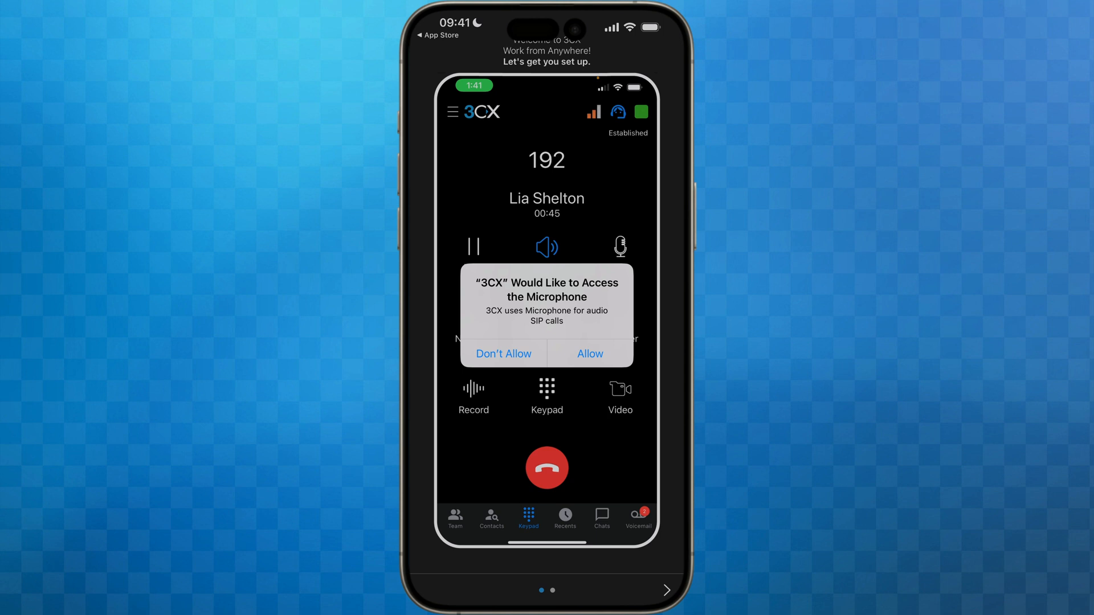
# Allow microphone access and start the SCAN QR CODE provisioning step
pyautogui.click(589, 353)
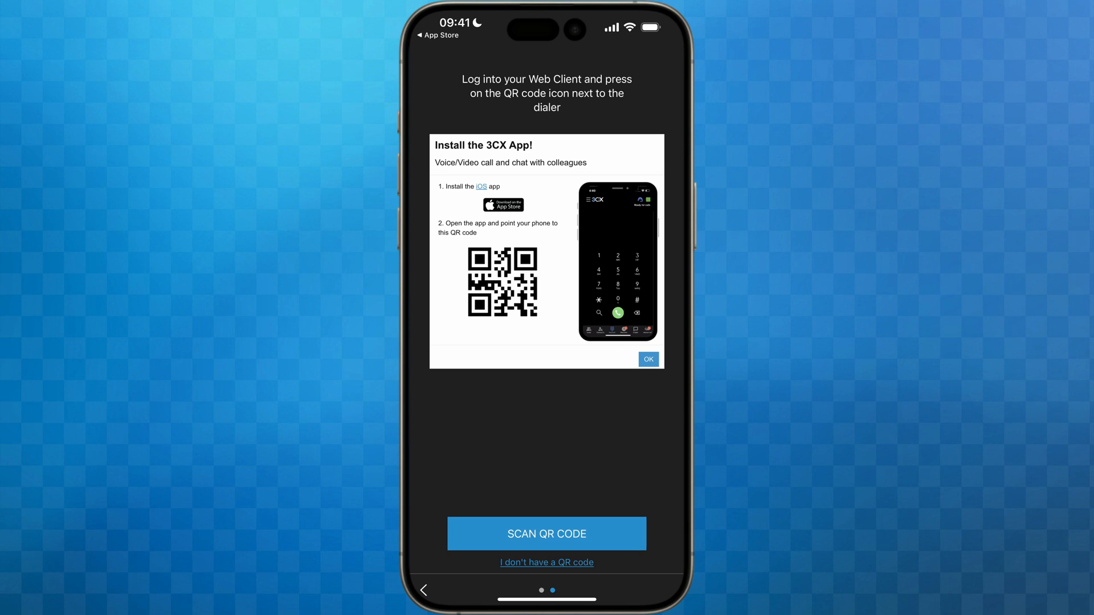
pyautogui.click(647, 359)
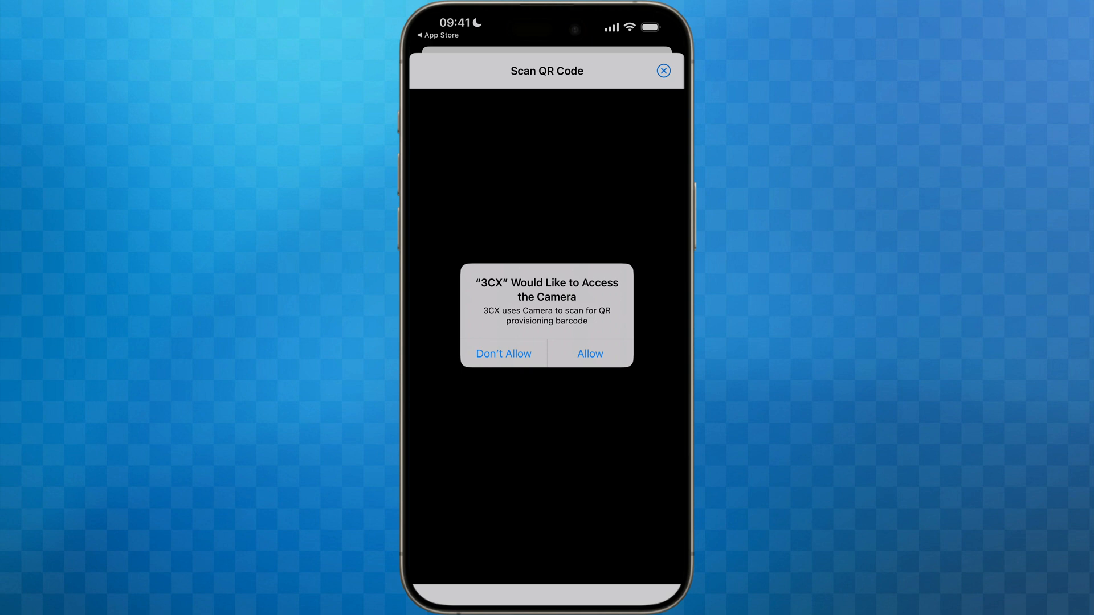
# Allow camera access and scan the web client's QR code so 3CX shows Ready for Calls
pyautogui.click(589, 354)
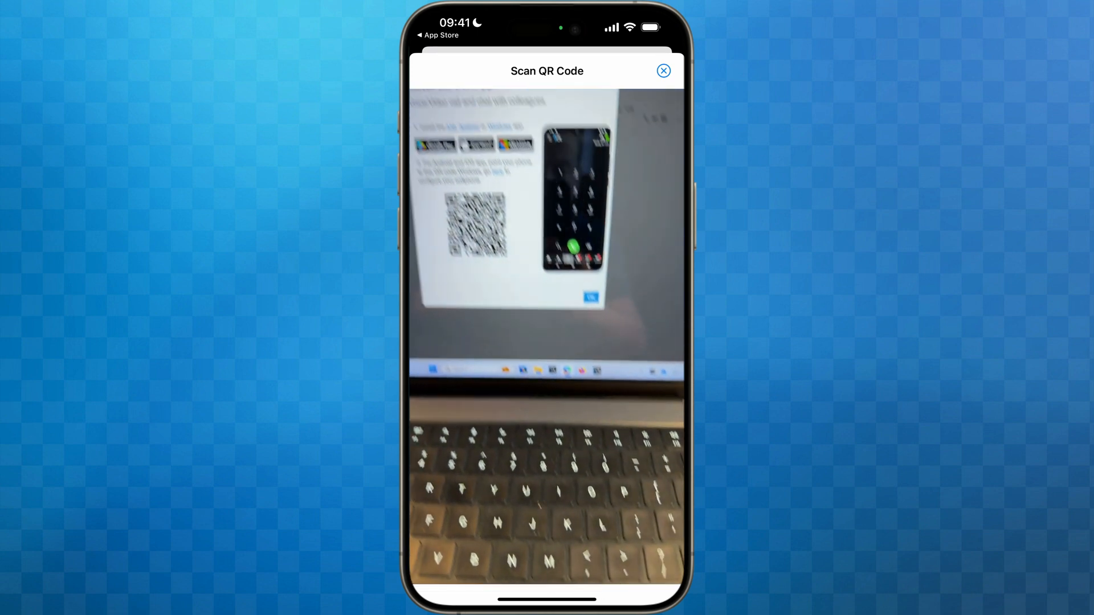
pyautogui.click(663, 70)
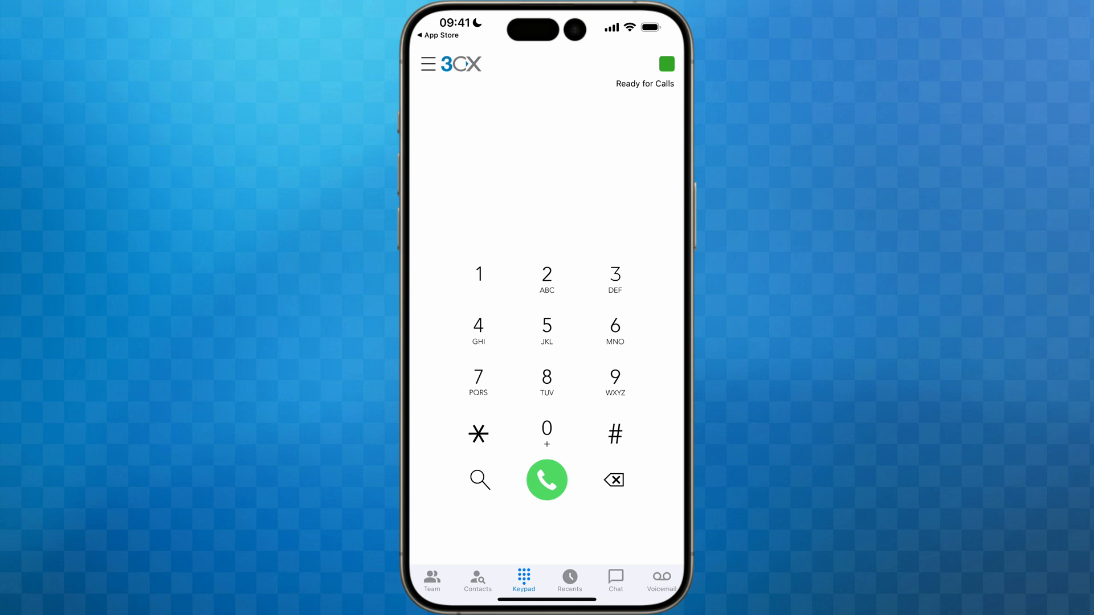
# Show the Team list of colleagues and allow access to the phone's contacts
pyautogui.click(431, 580)
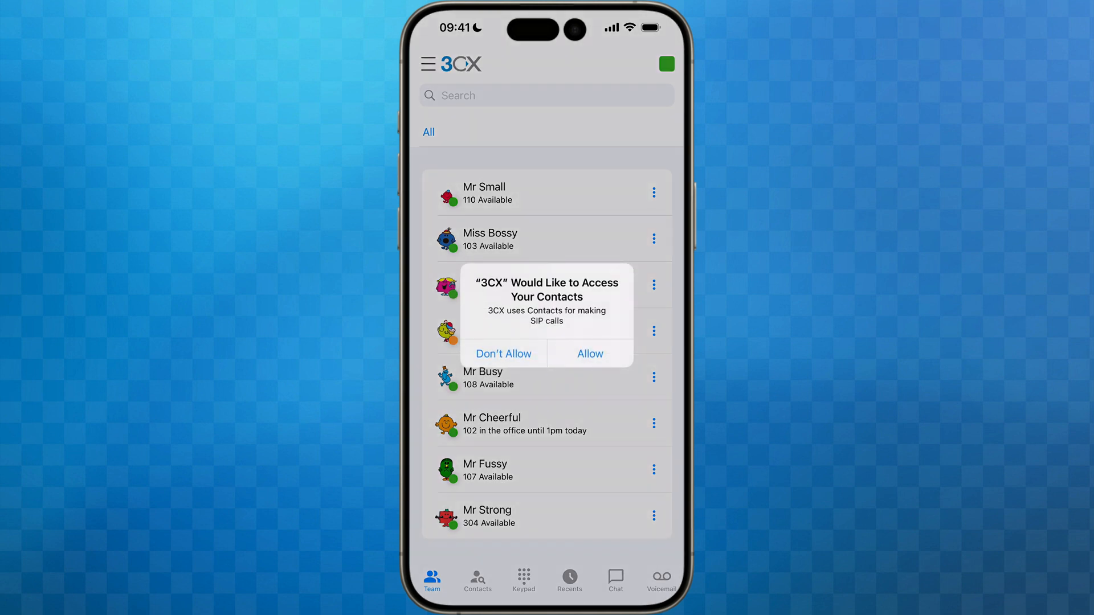
pyautogui.click(589, 354)
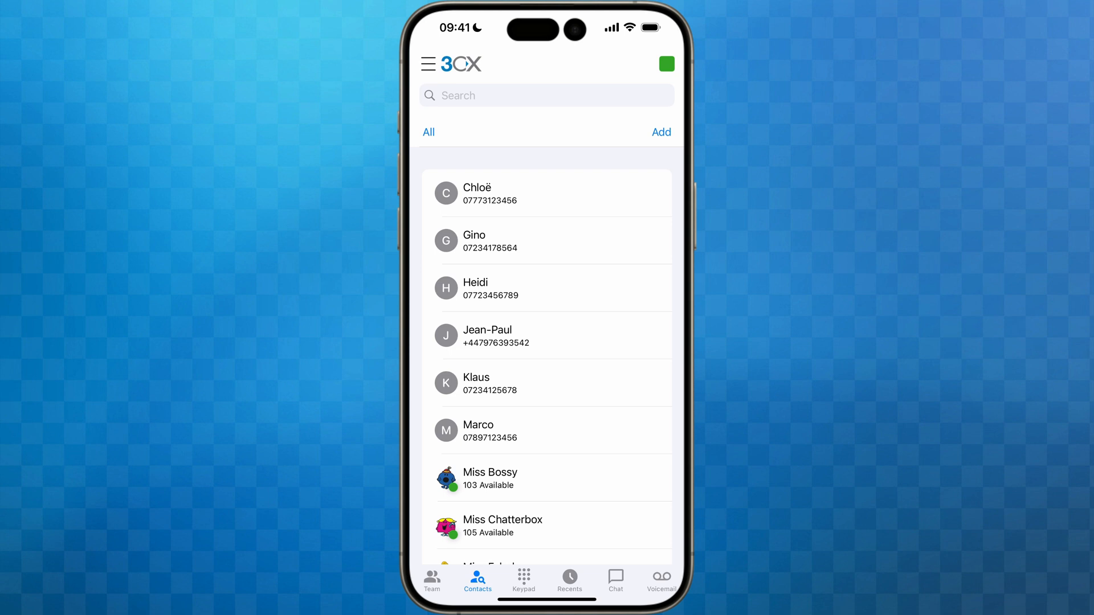